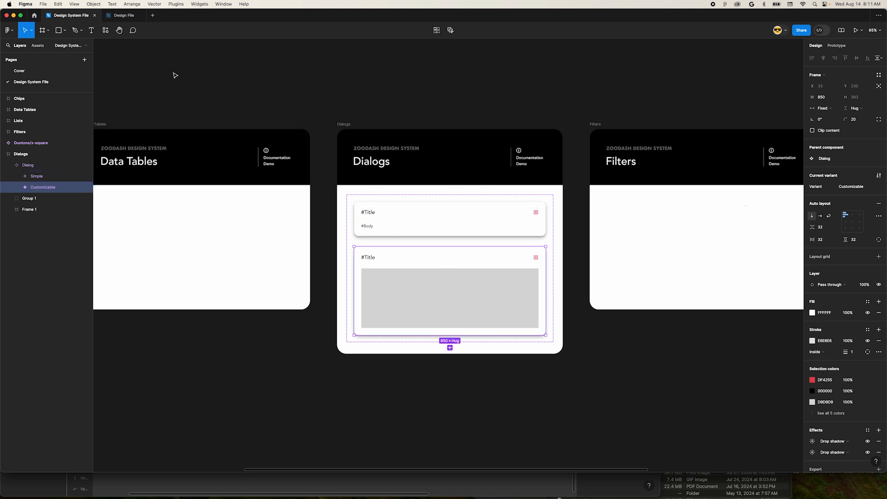
- Switch from the design system sticker sheet to the Design File tab with the Checkout screens
{"action": "left_click", "coordinate": [122, 16]}
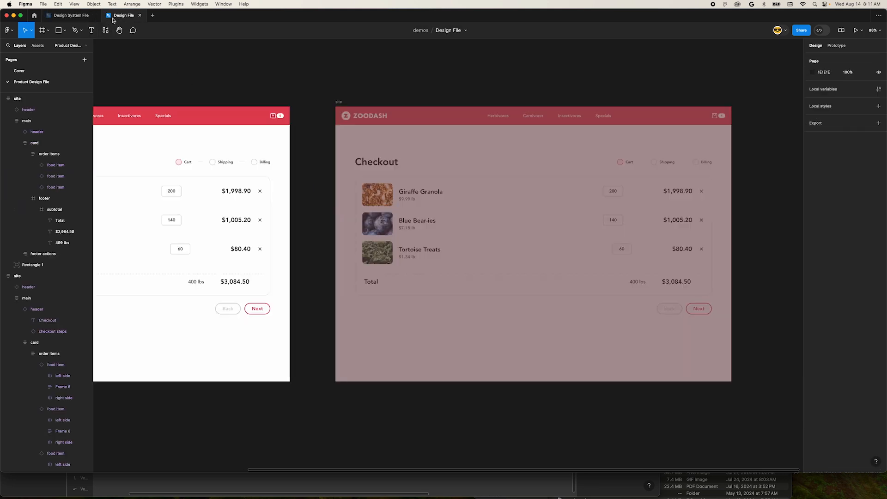
{"action": "mouse_move", "coordinate": [237, 123]}
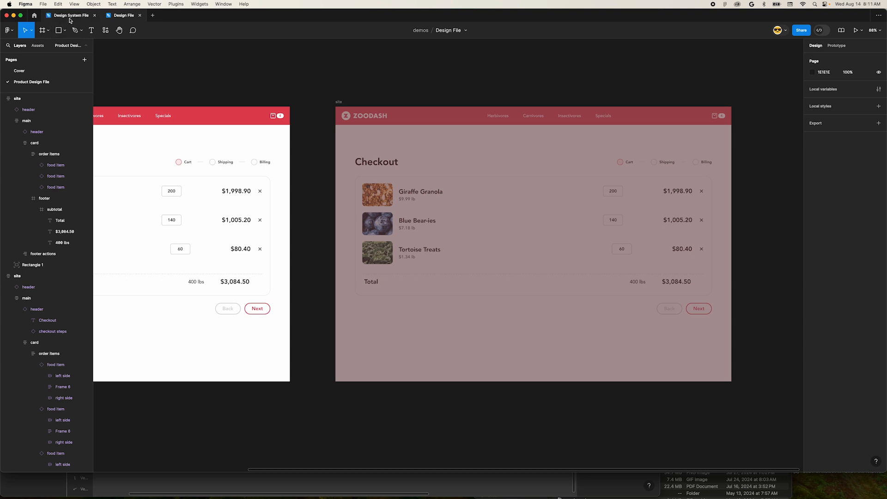
- Open the Design System File in a split tab beside the Design File
{"action": "right_click", "coordinate": [70, 15]}
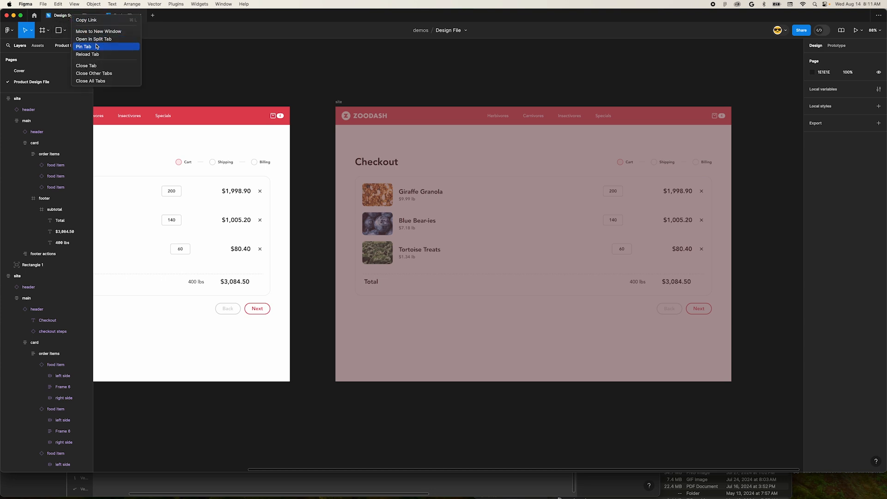
{"action": "mouse_move", "coordinate": [94, 38]}
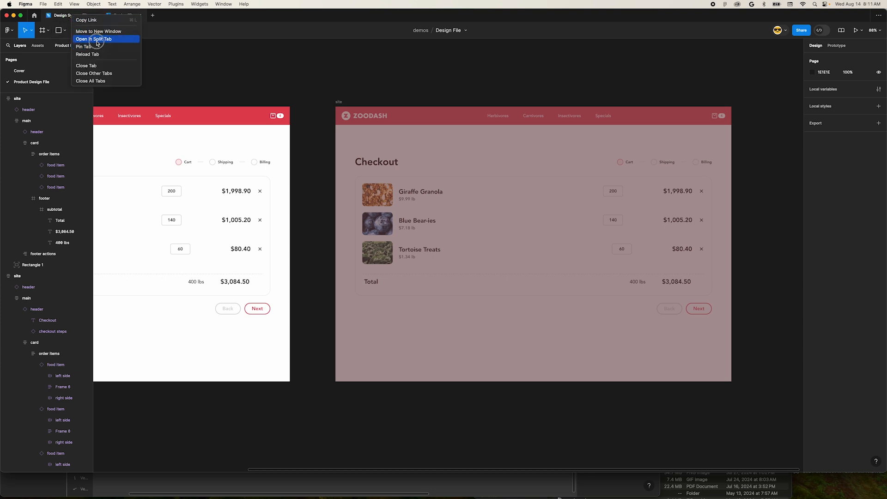
{"action": "left_click", "coordinate": [94, 39]}
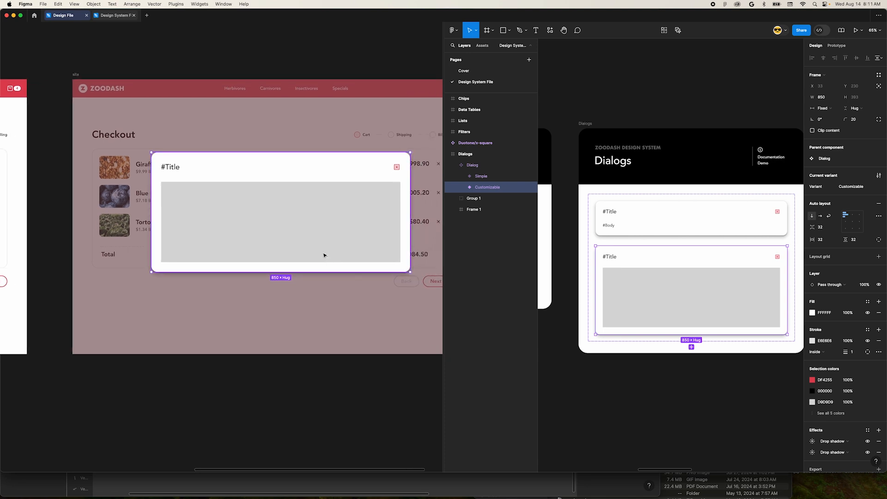
{"action": "mouse_move", "coordinate": [291, 245]}
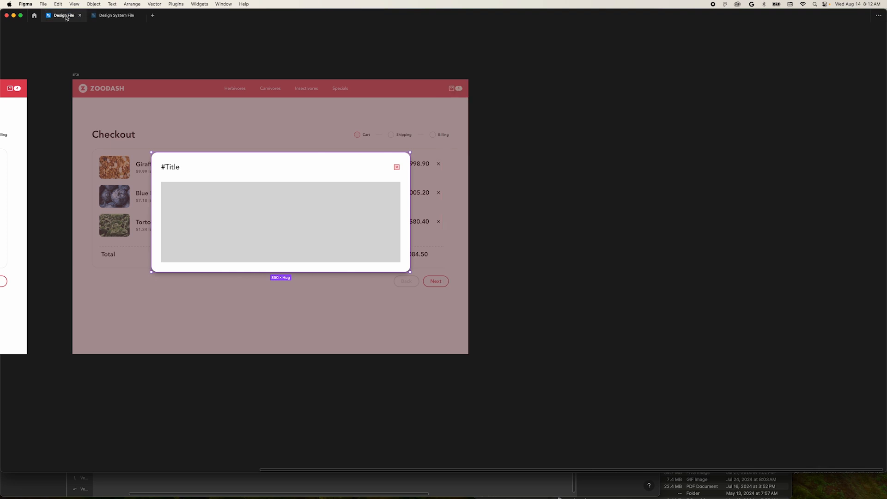
- Open a second view of the Design File in a split tab alongside the first
{"action": "right_click", "coordinate": [64, 16]}
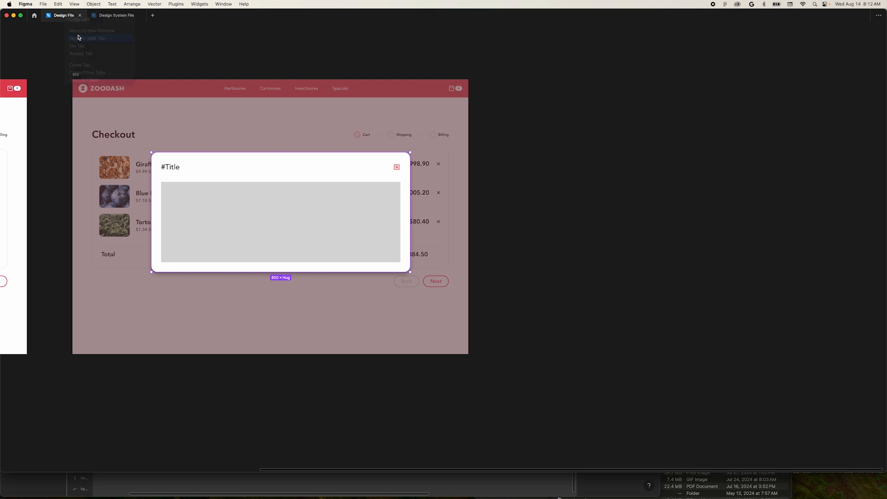
{"action": "left_click", "coordinate": [88, 38]}
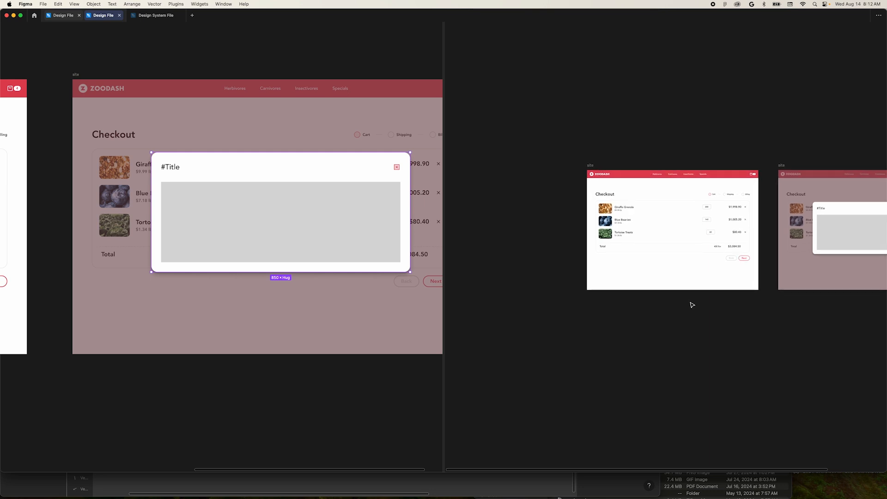
- Restore the editing UI and give the Giraffe Granola item name a red fill
{"action": "key", "text": "cmd+/"}
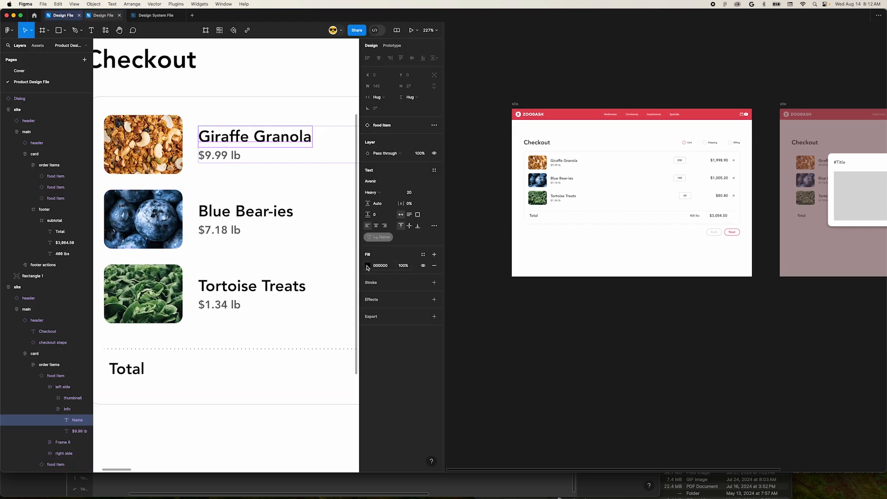
{"action": "left_click", "coordinate": [371, 265]}
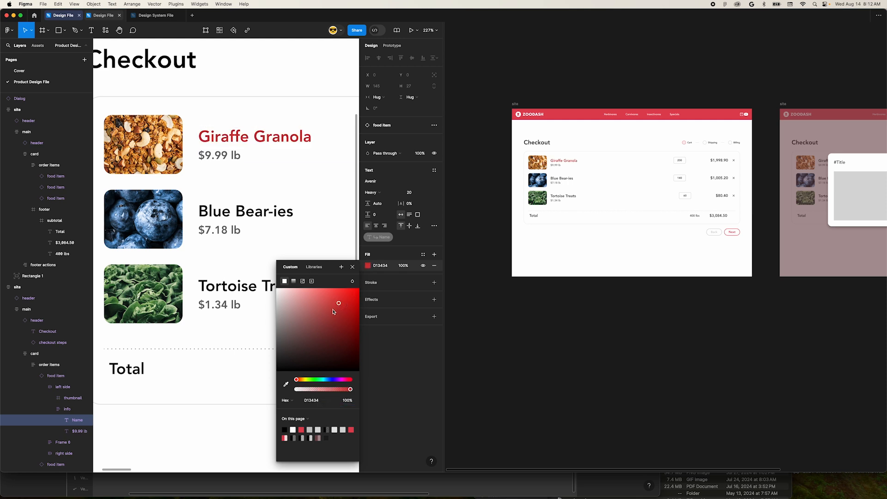
{"action": "left_click_drag", "start_coordinate": [338, 303], "coordinate": [353, 304]}
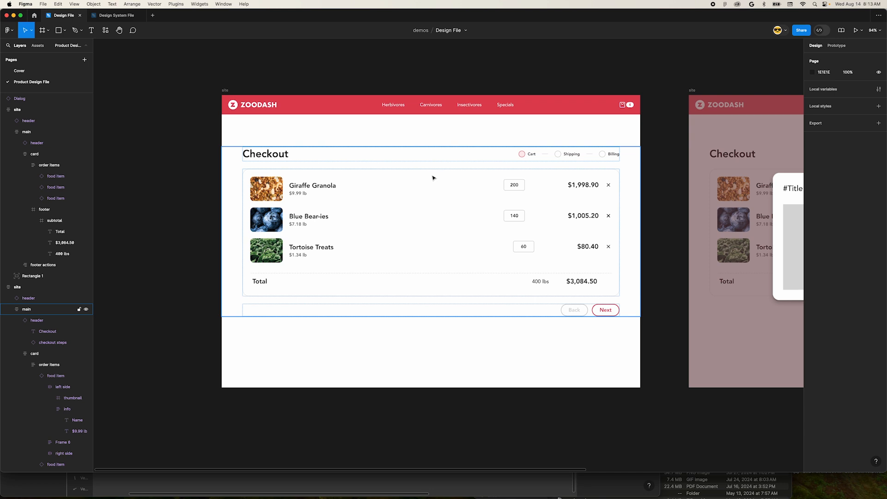
{"action": "mouse_move", "coordinate": [679, 168]}
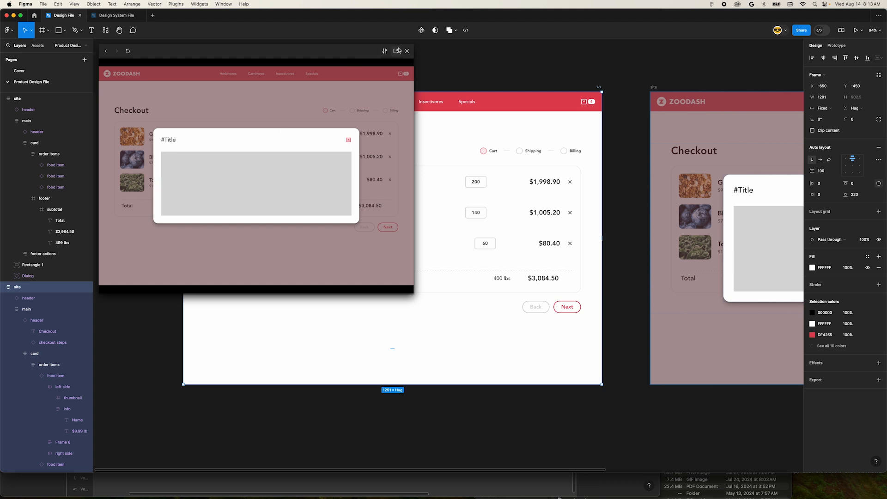
{"action": "left_click", "coordinate": [407, 51]}
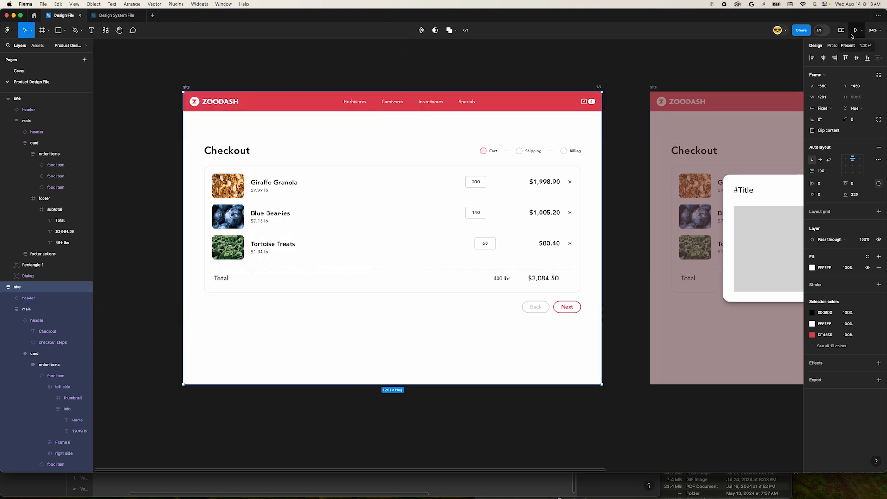
- Run the Checkout prototype in its own tab and bring up its tab options
{"action": "left_click", "coordinate": [858, 29]}
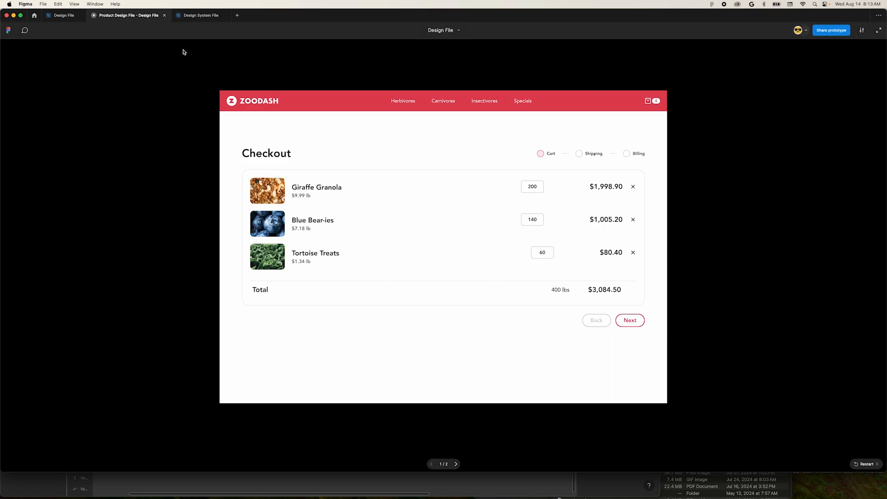
{"action": "right_click", "coordinate": [62, 16]}
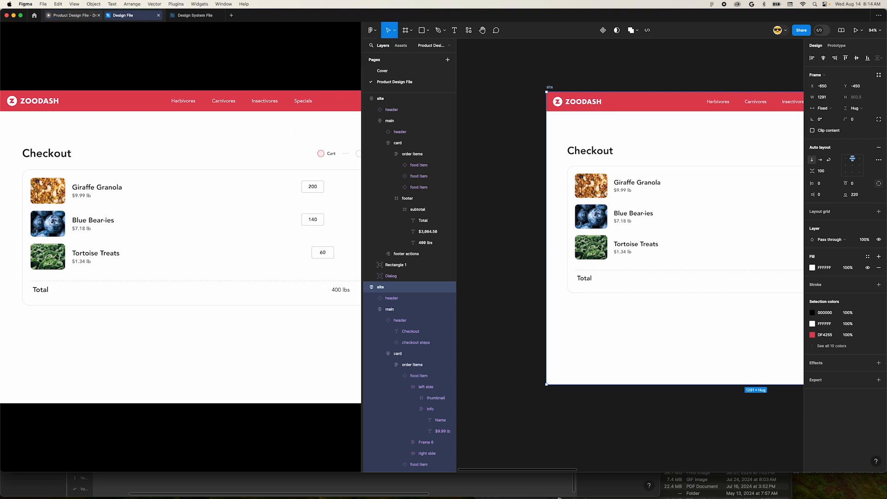
- Dismiss the share dialog, set prototype scaling to Responsive, then show the editor's Prototype settings
{"action": "left_click", "coordinate": [306, 29]}
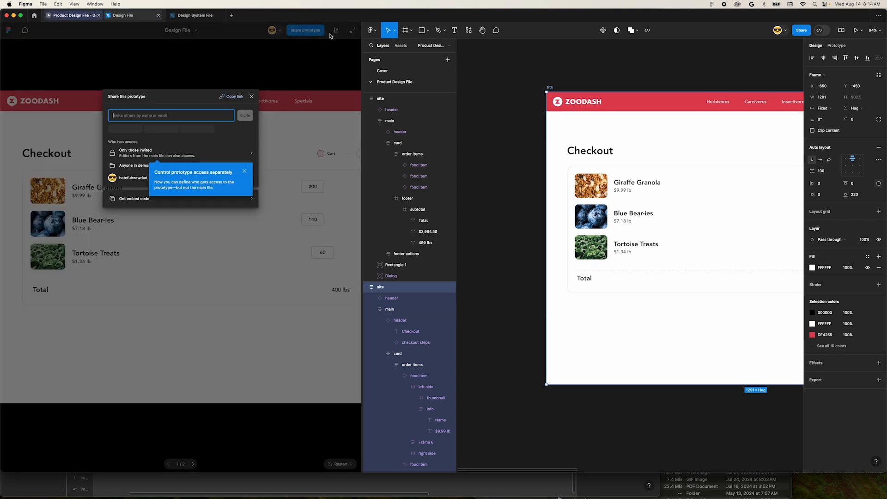
{"action": "left_click", "coordinate": [252, 97]}
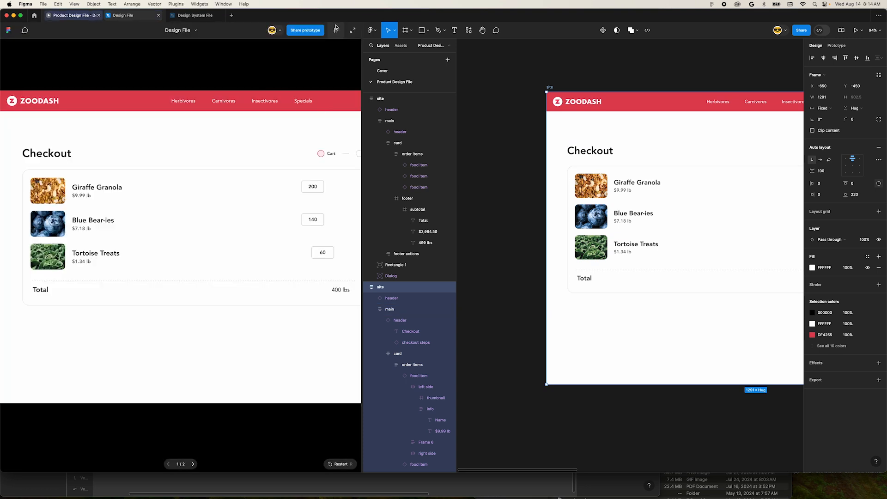
{"action": "left_click", "coordinate": [335, 30]}
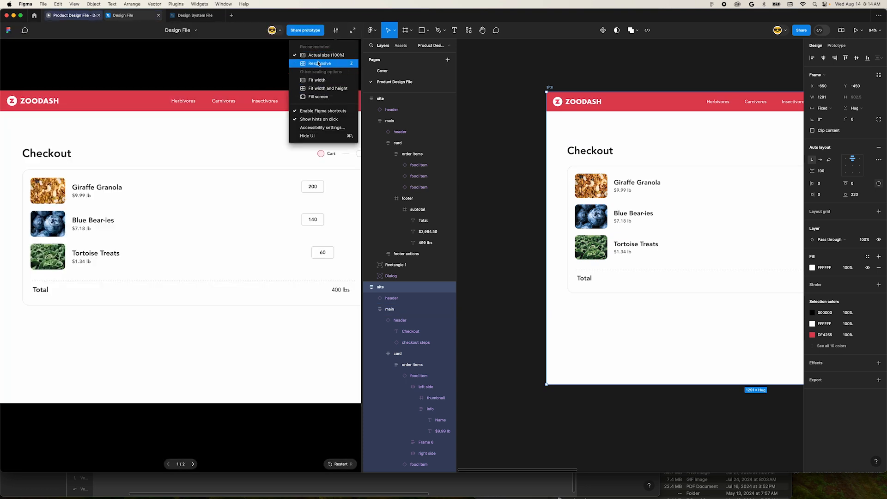
{"action": "left_click", "coordinate": [321, 63]}
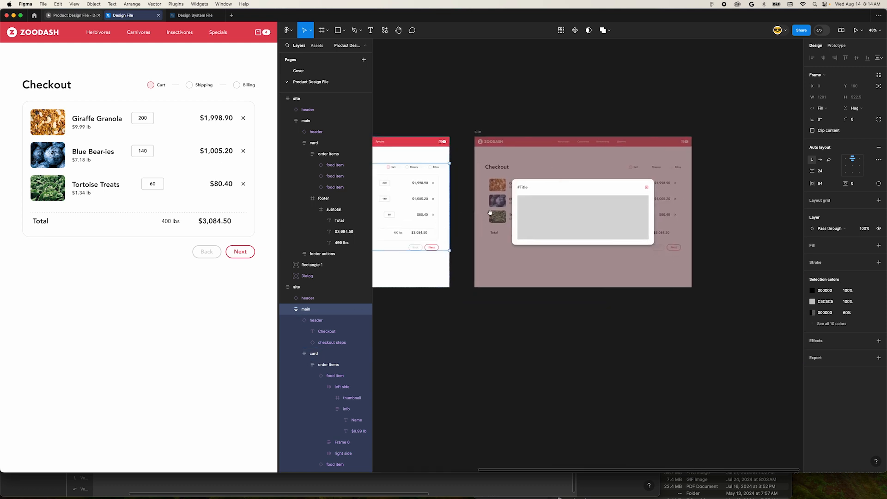
{"action": "left_click", "coordinate": [837, 45]}
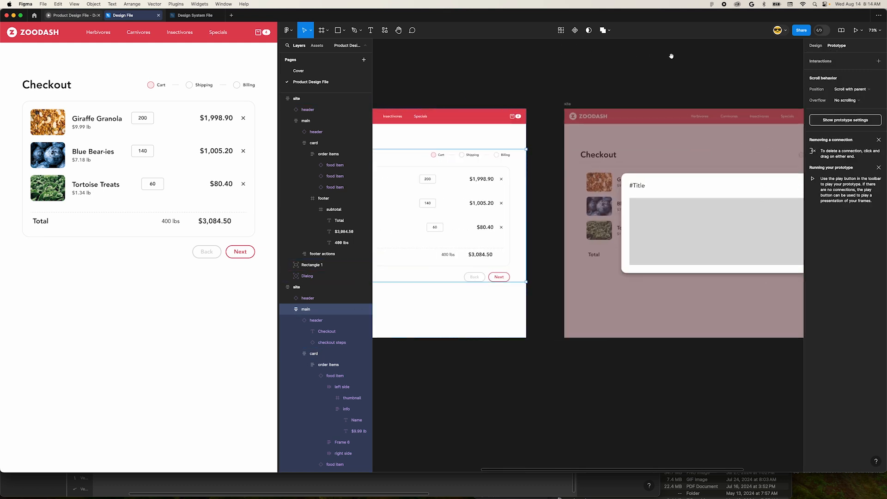